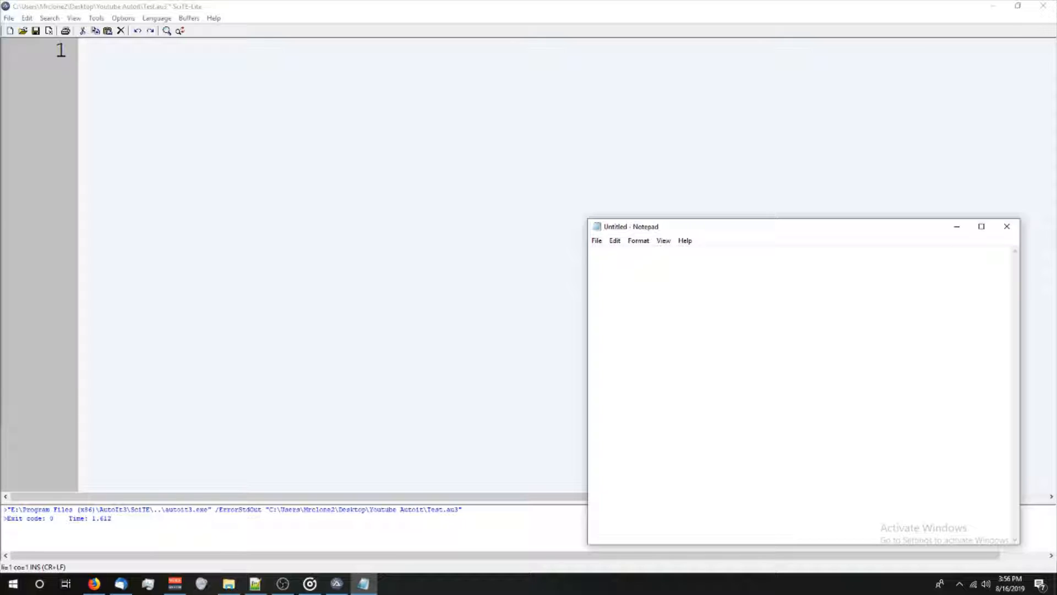
# - Type WinActivate("Untitled") on the first line of the empty script
pyautogui.click(1006, 225)
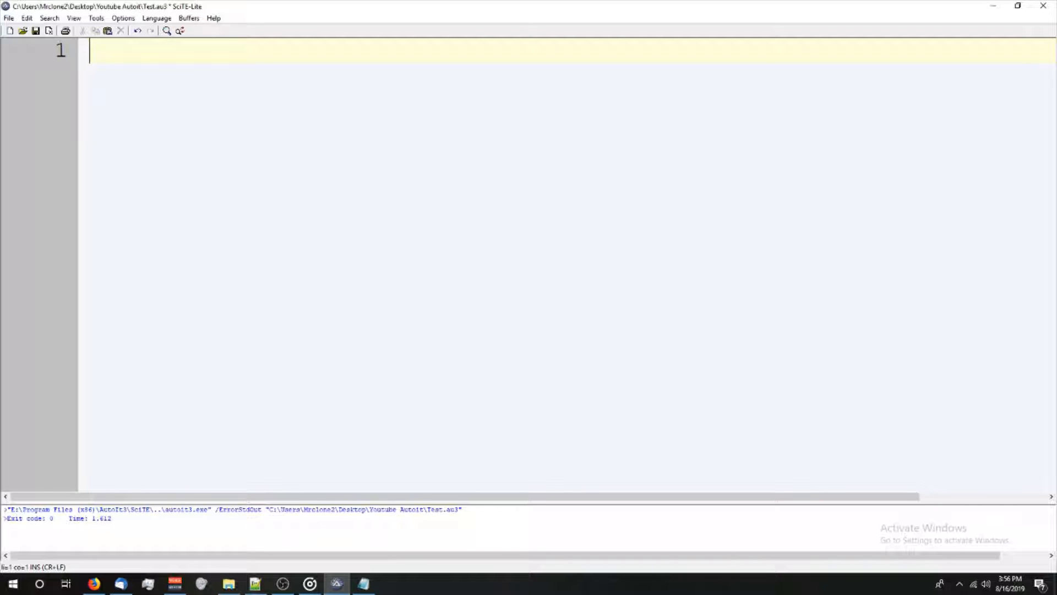
pyautogui.write('WinActivate')
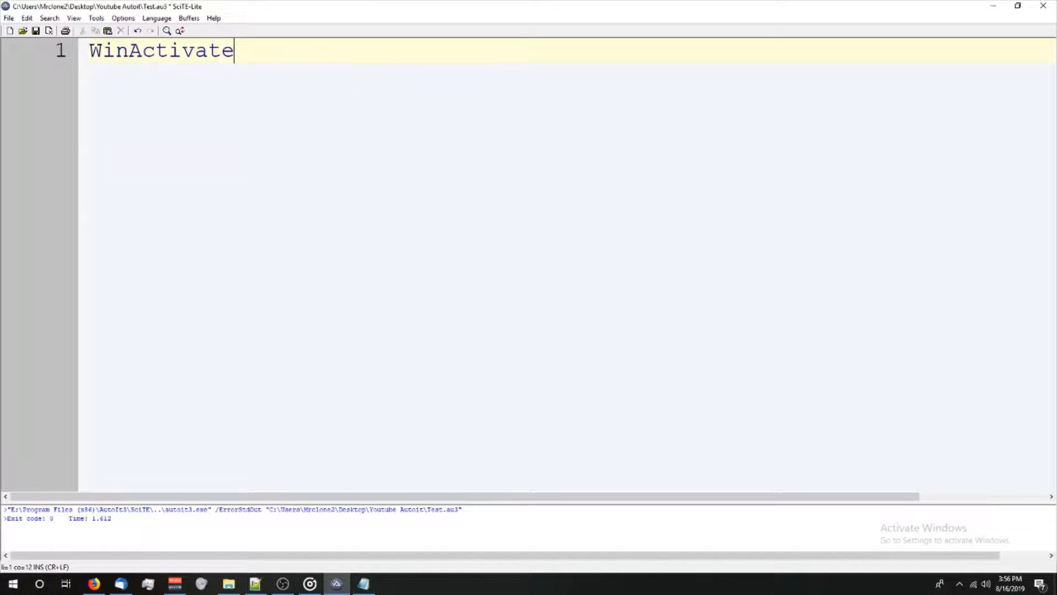
pyautogui.write('(')
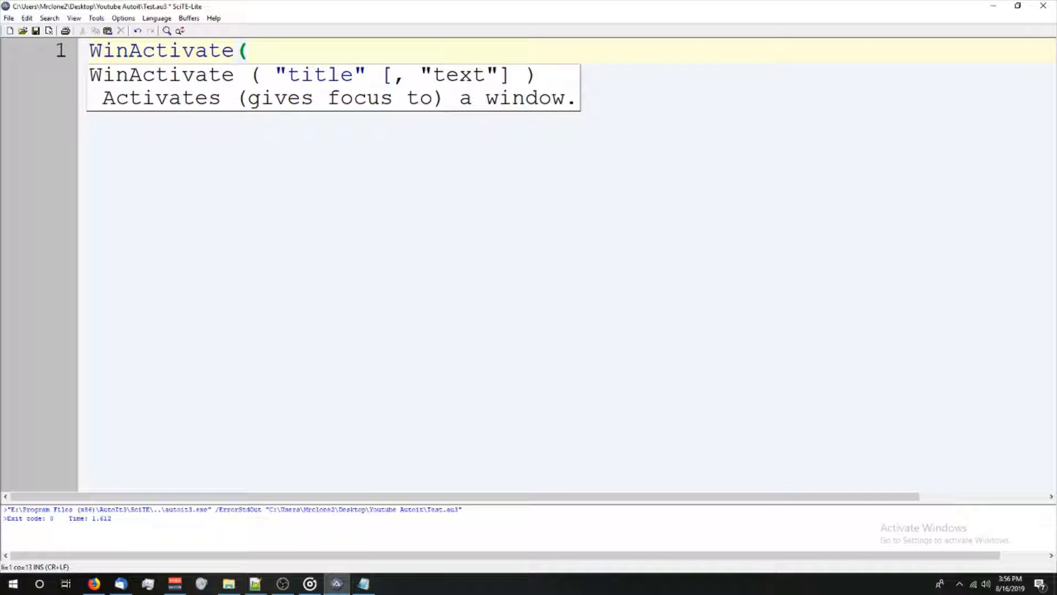
pyautogui.write('"')
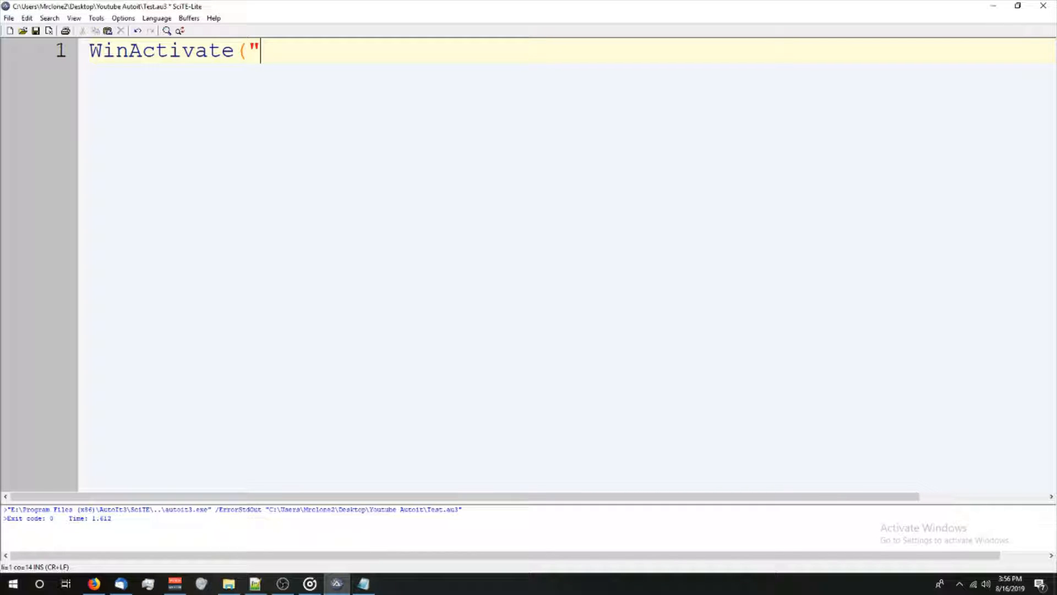
pyautogui.write('Unti')
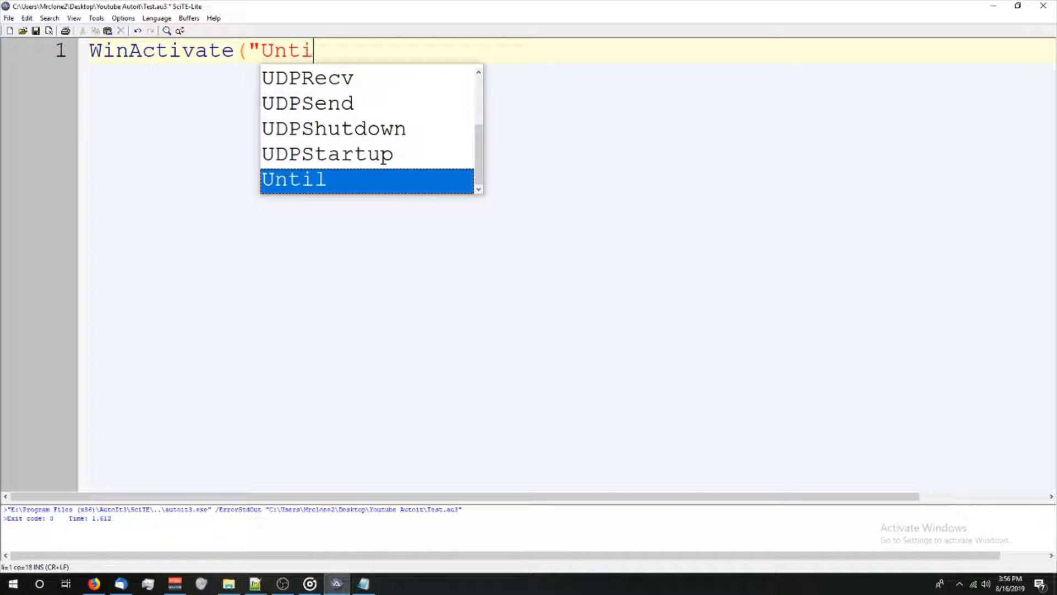
pyautogui.write('t')
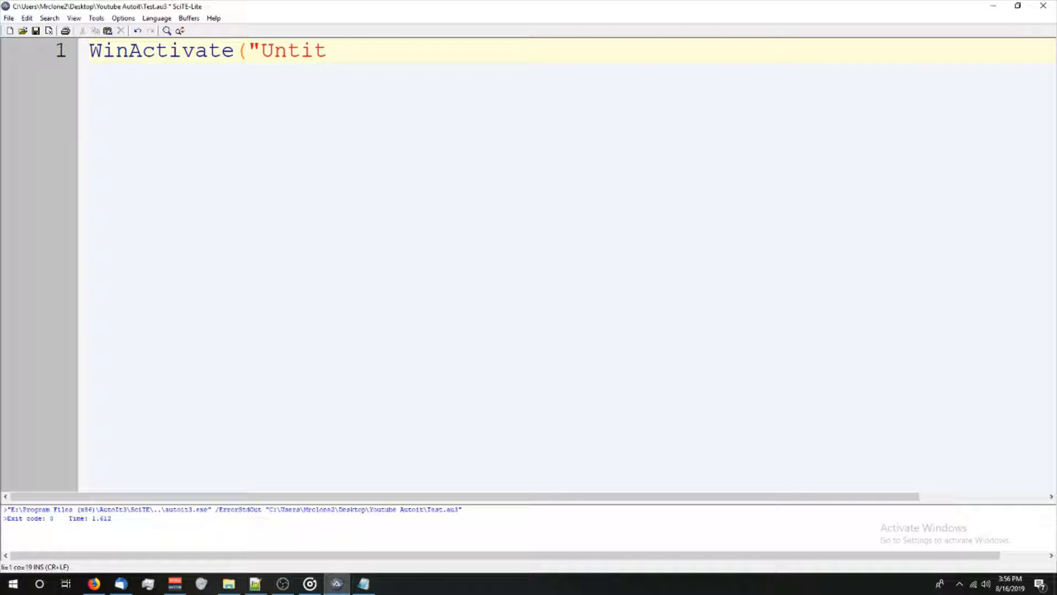
pyautogui.write('led"')
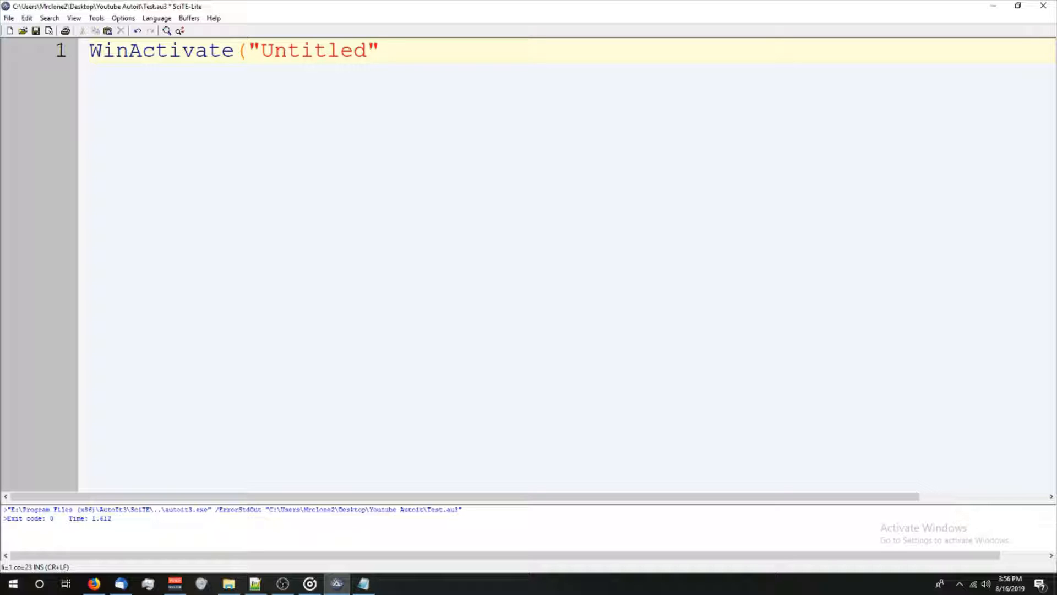
pyautogui.write(')')
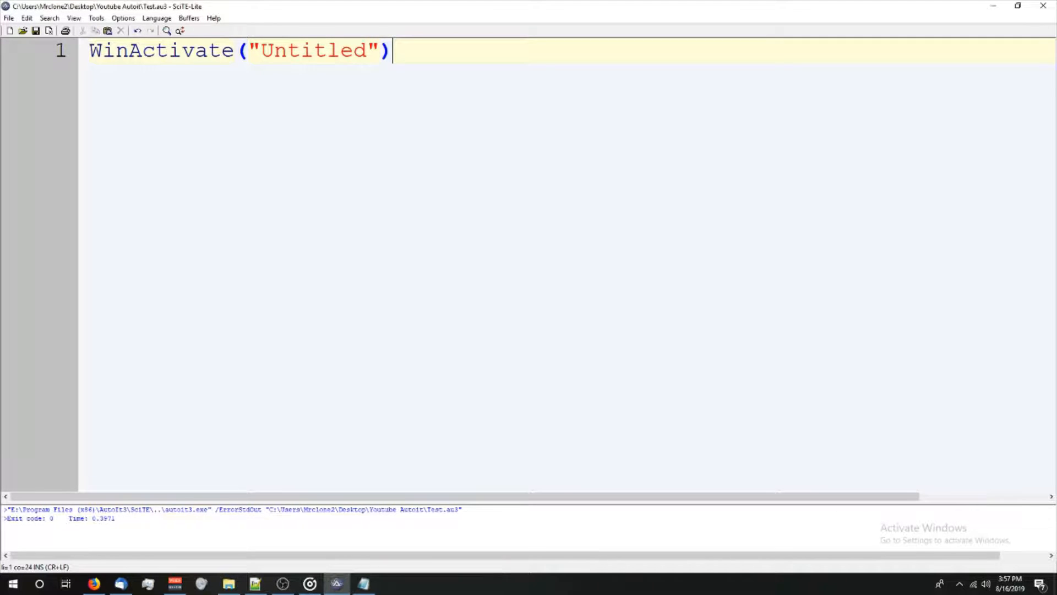
# - Add Sleep(1000) and a Send line below, trimming "Hey Youtube" to Send("H")
pyautogui.press('Return')
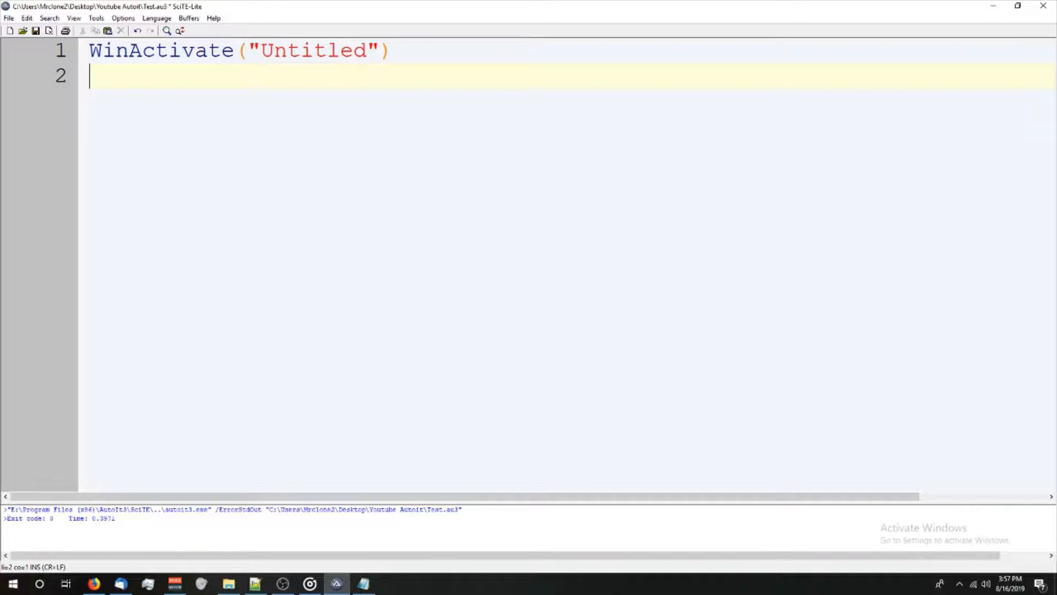
pyautogui.write('Sleep(1000')
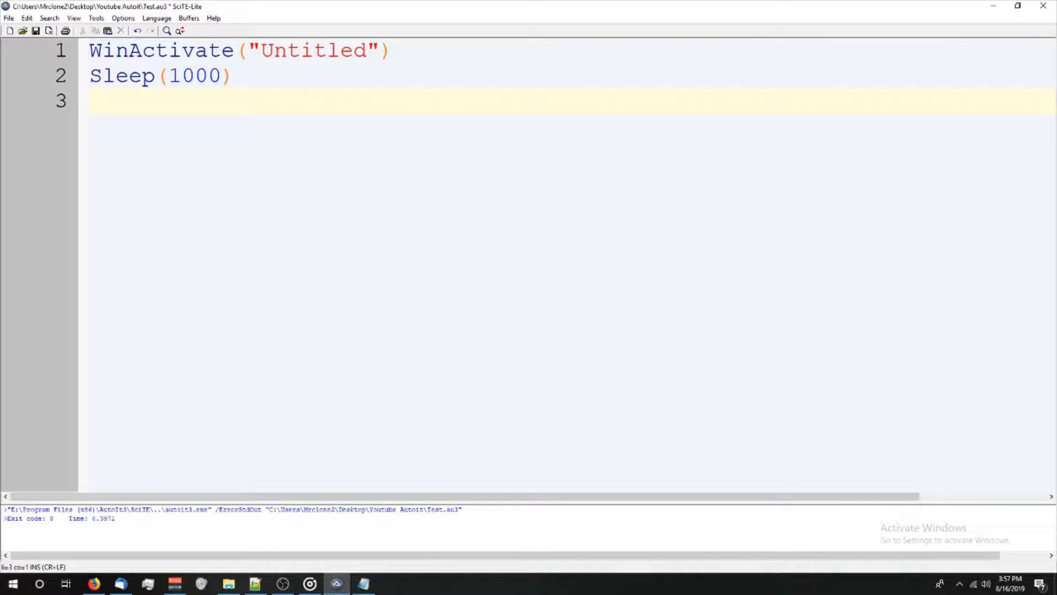
pyautogui.write('Send("')
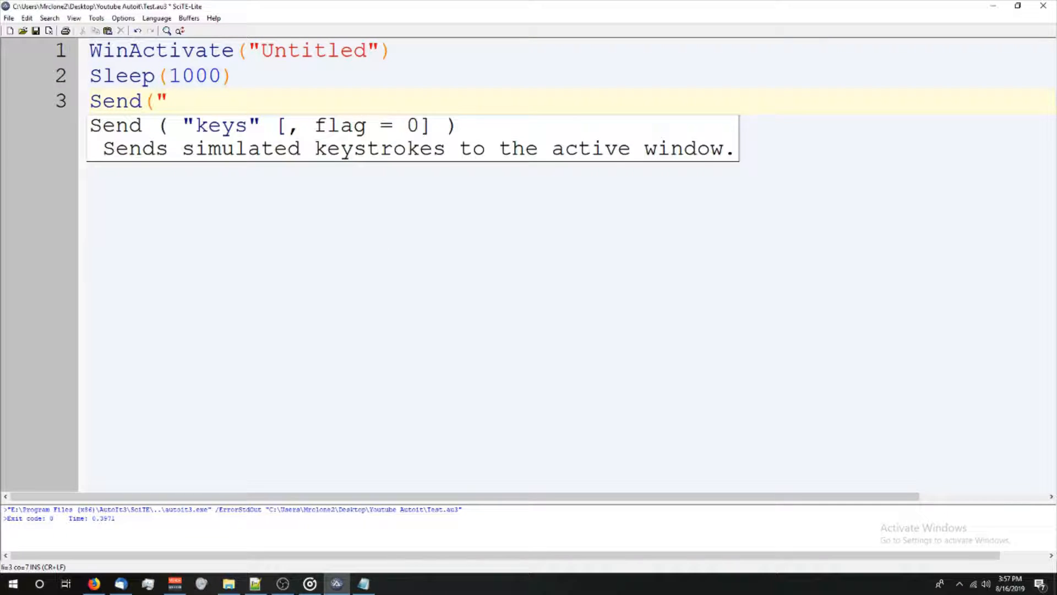
pyautogui.write('Hey Youtube')
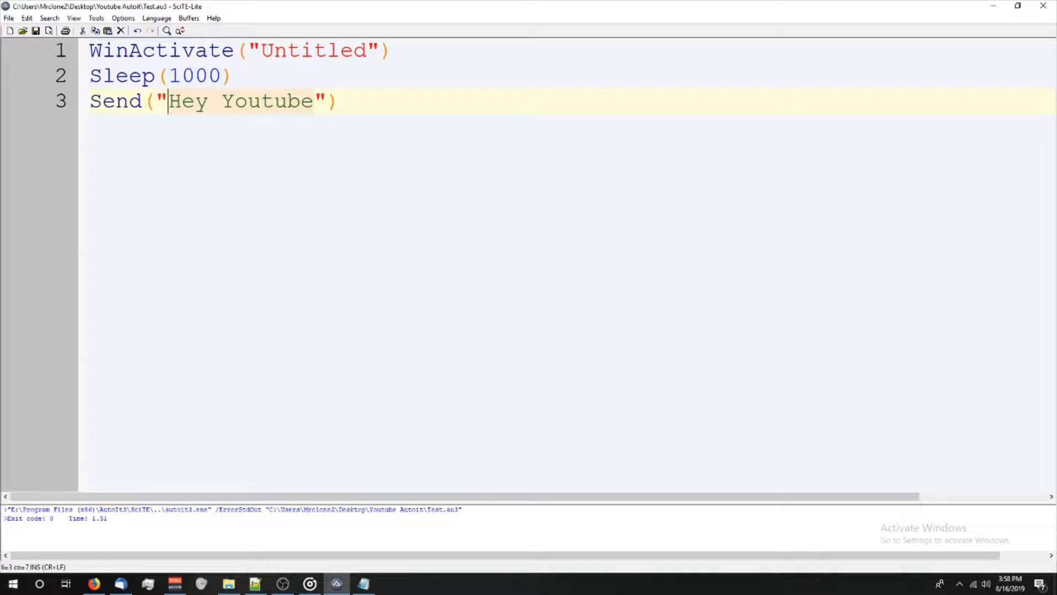
pyautogui.write('H')
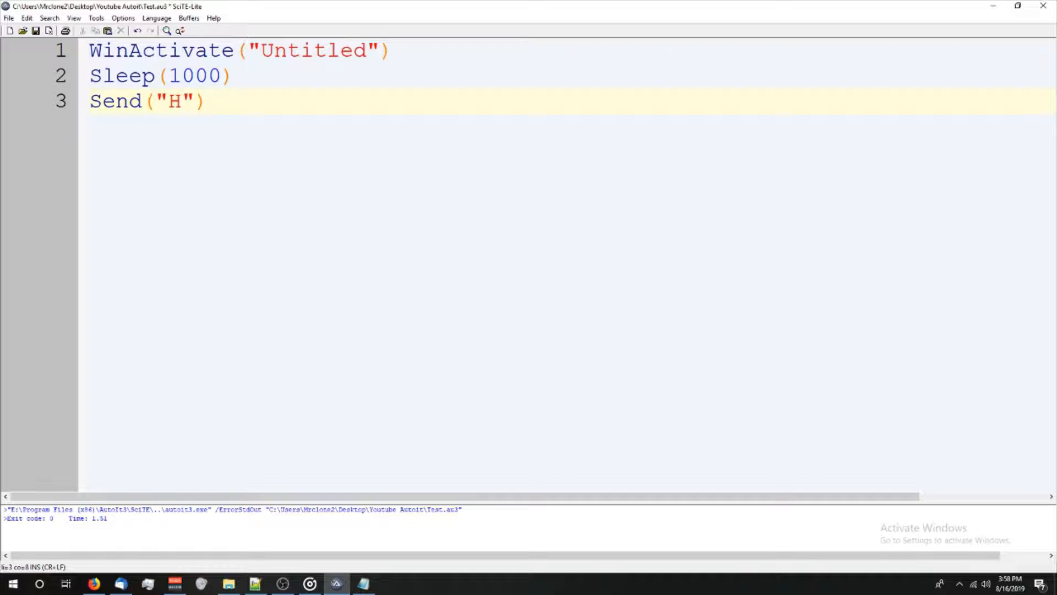
# - Rewrite the Send line to Send("{h" & }"), dropping the fixed repeat count 5
pyautogui.write('h')
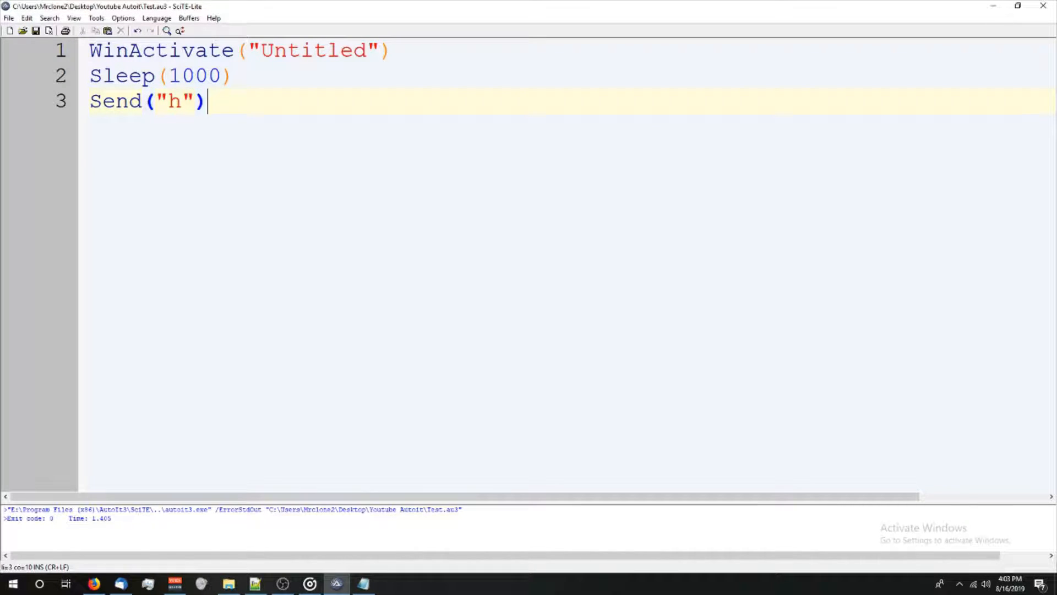
pyautogui.write('{h')
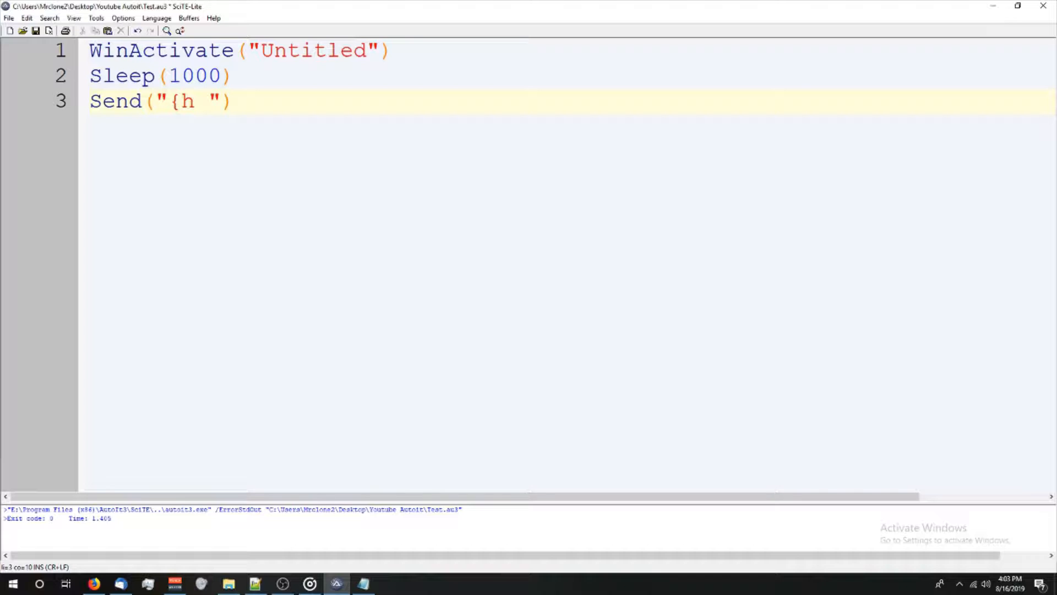
pyautogui.write('5}')
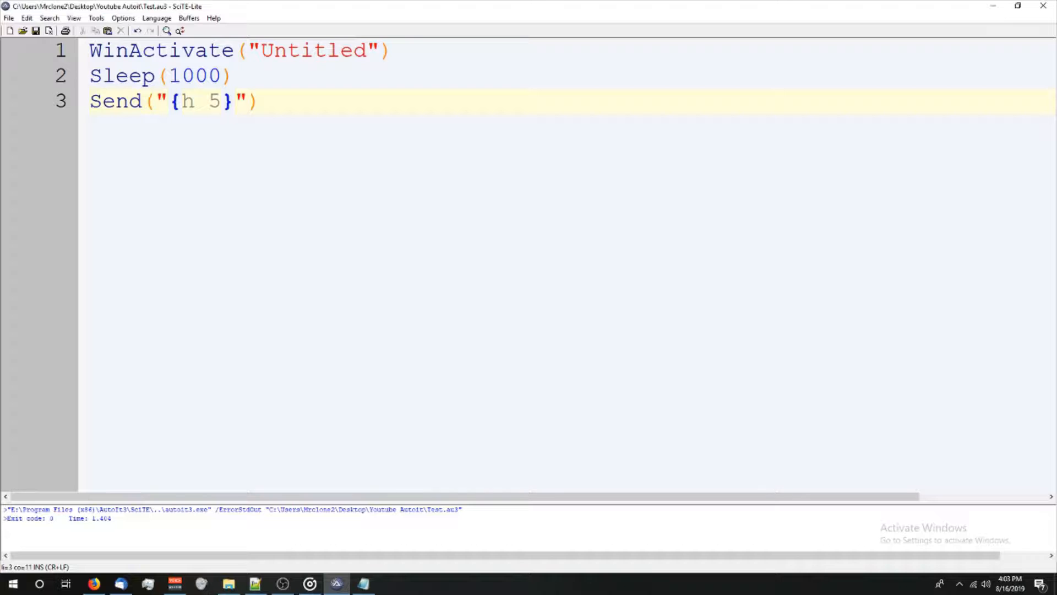
pyautogui.write('"')
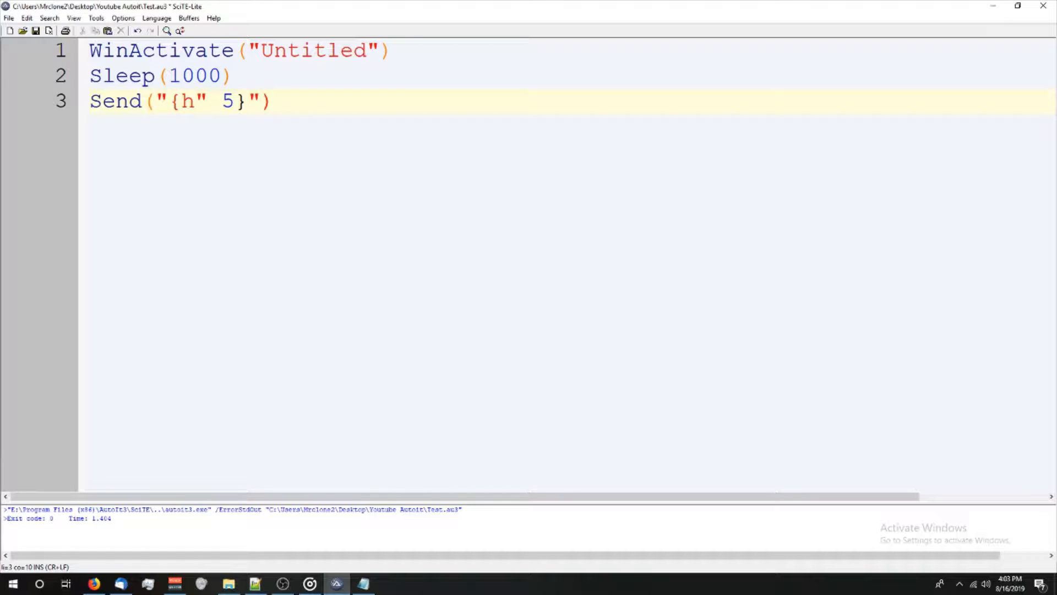
pyautogui.write('&')
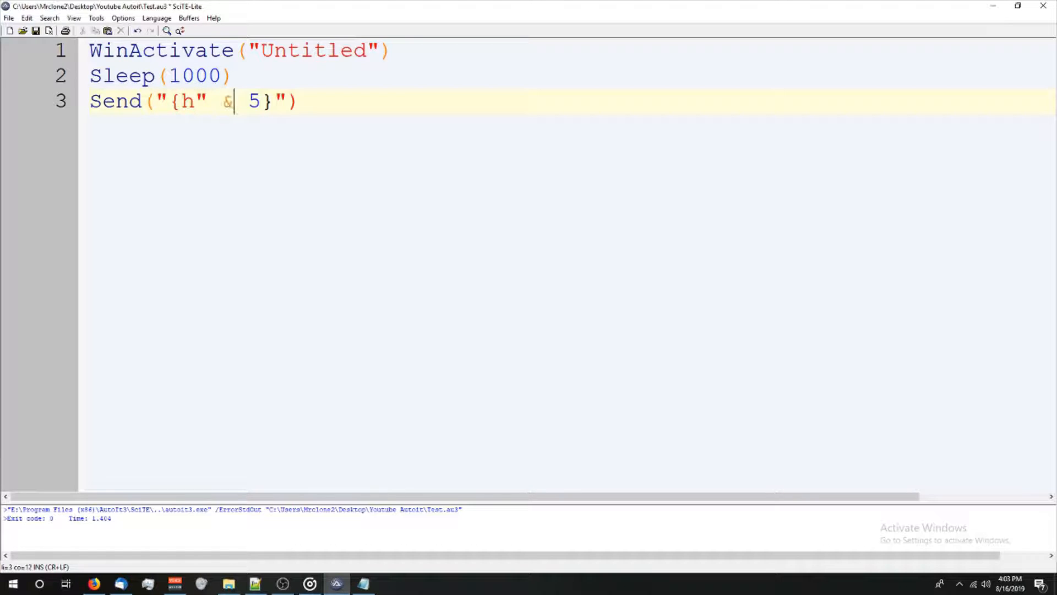
pyautogui.press('Delete')
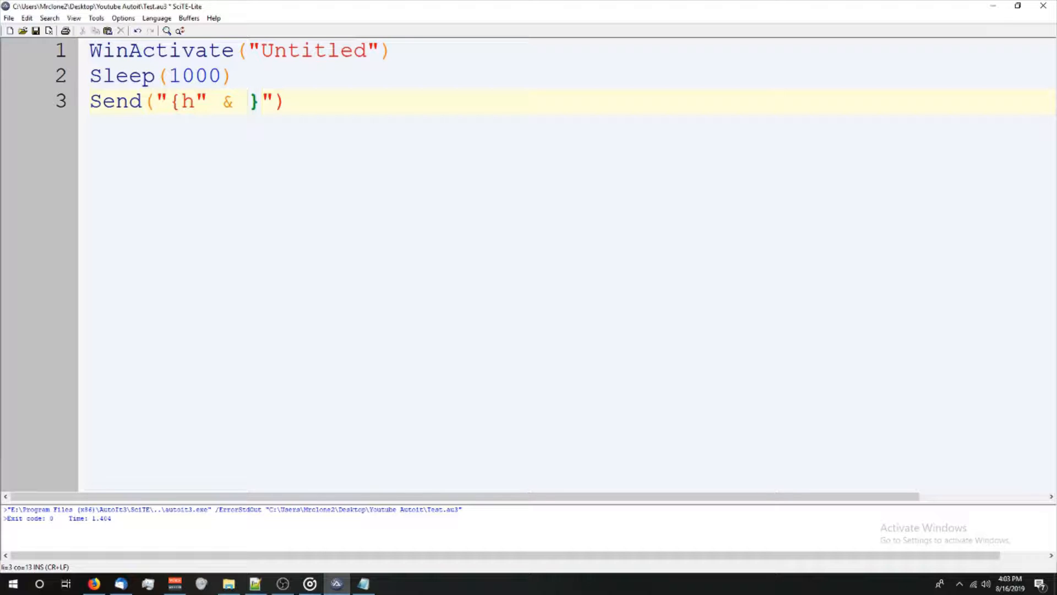
# - Define $n = 10, send "{h " & $n & "}", and add Send("{h 5}") below
pyautogui.write('$n')
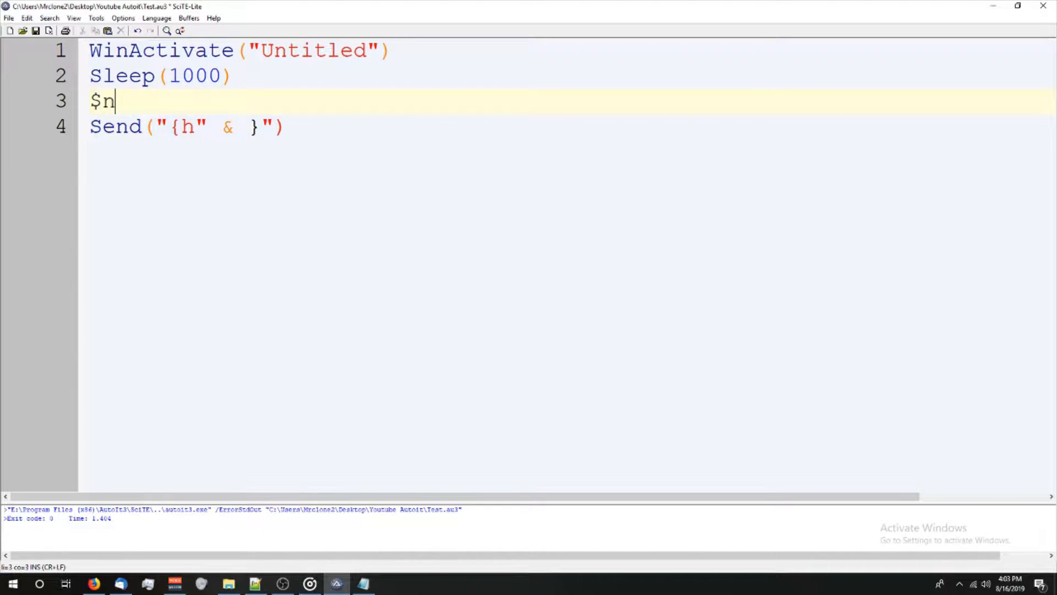
pyautogui.write('= 10')
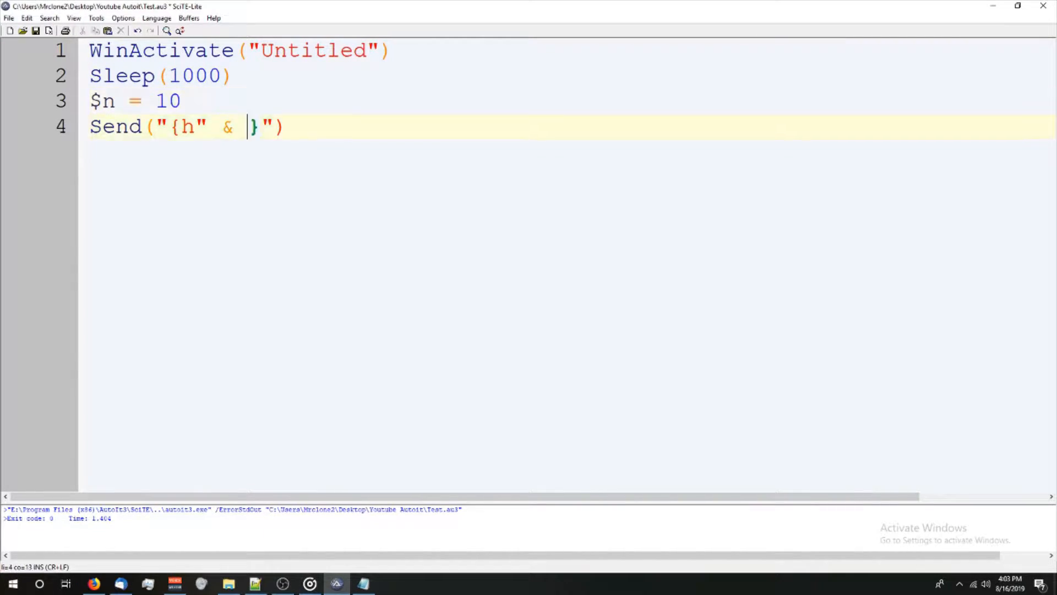
pyautogui.write('$n')
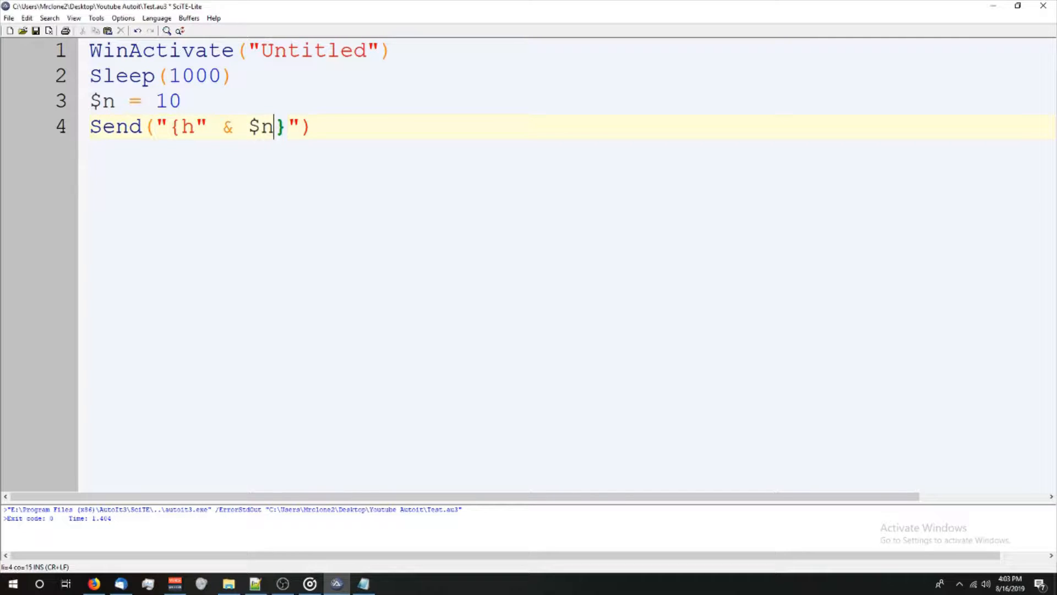
pyautogui.write('"')
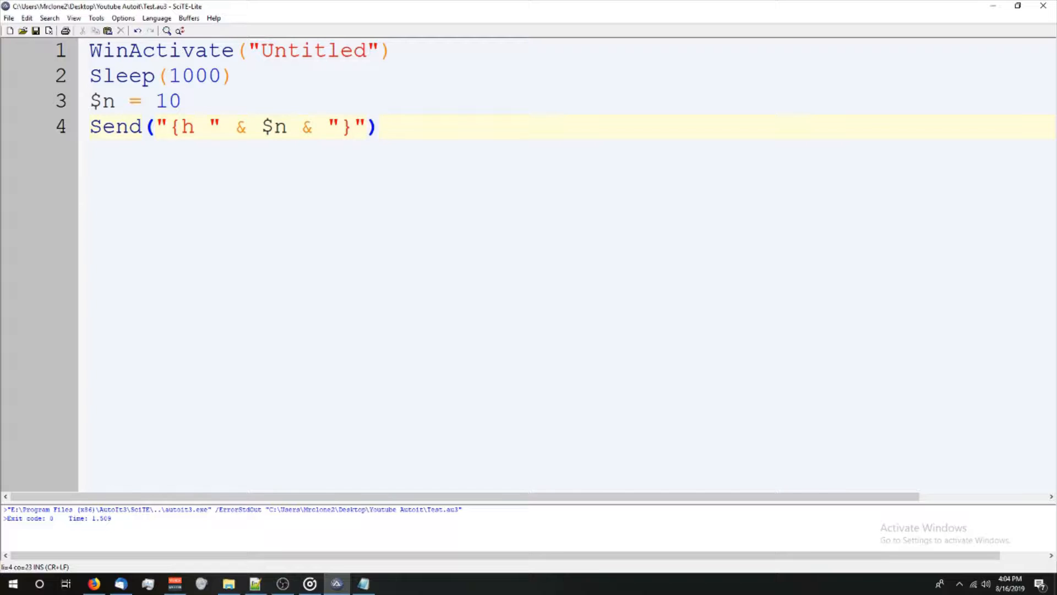
pyautogui.write('Send("{')
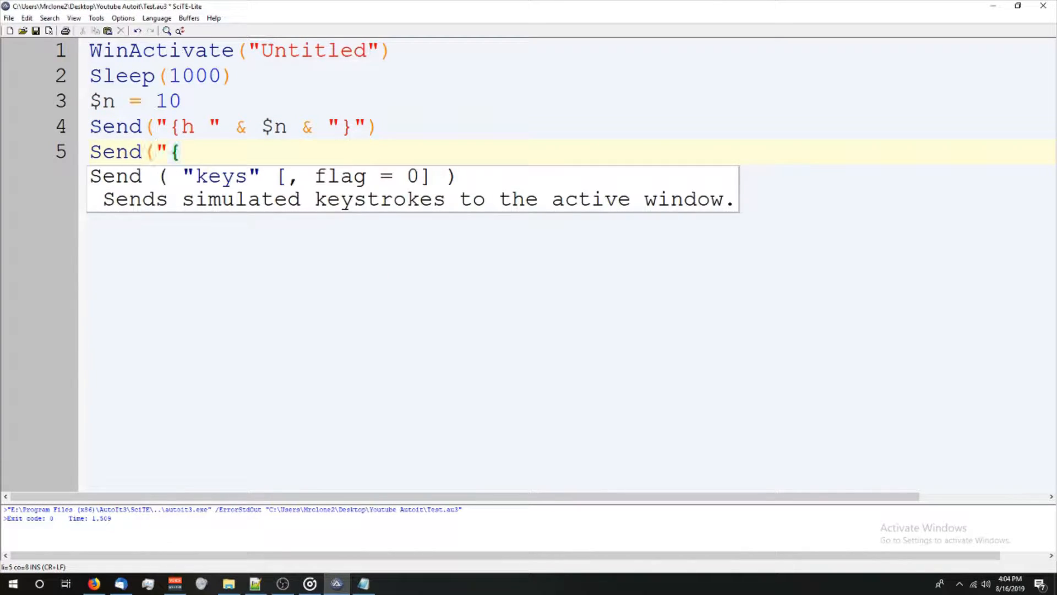
pyautogui.write('h 5}")')
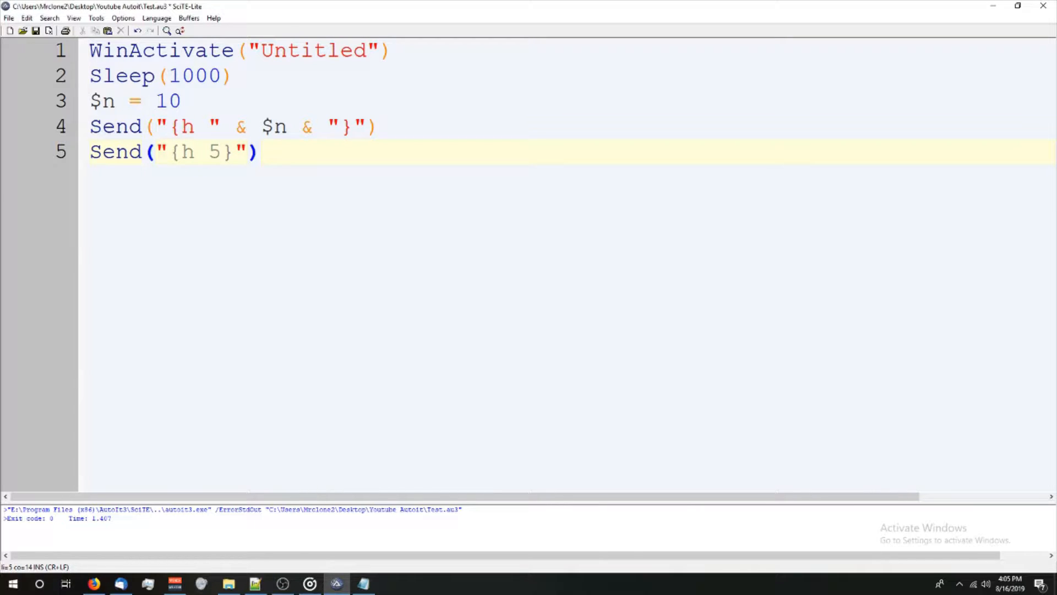
# - Replace the 5 on line 5 with $n, giving Send("{h" & $n & "}")
pyautogui.click(209, 126)
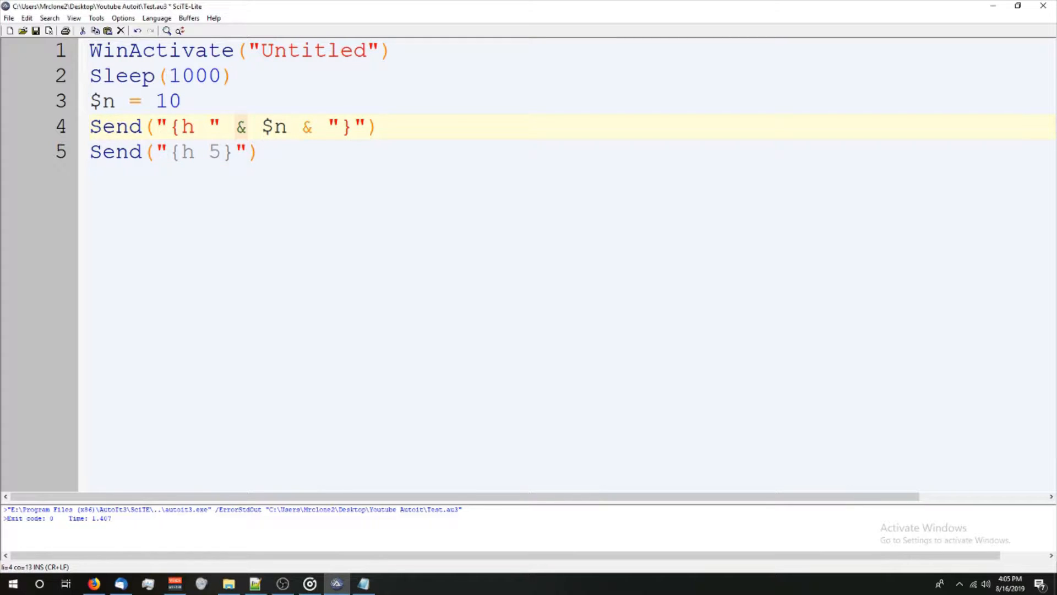
pyautogui.click(260, 152)
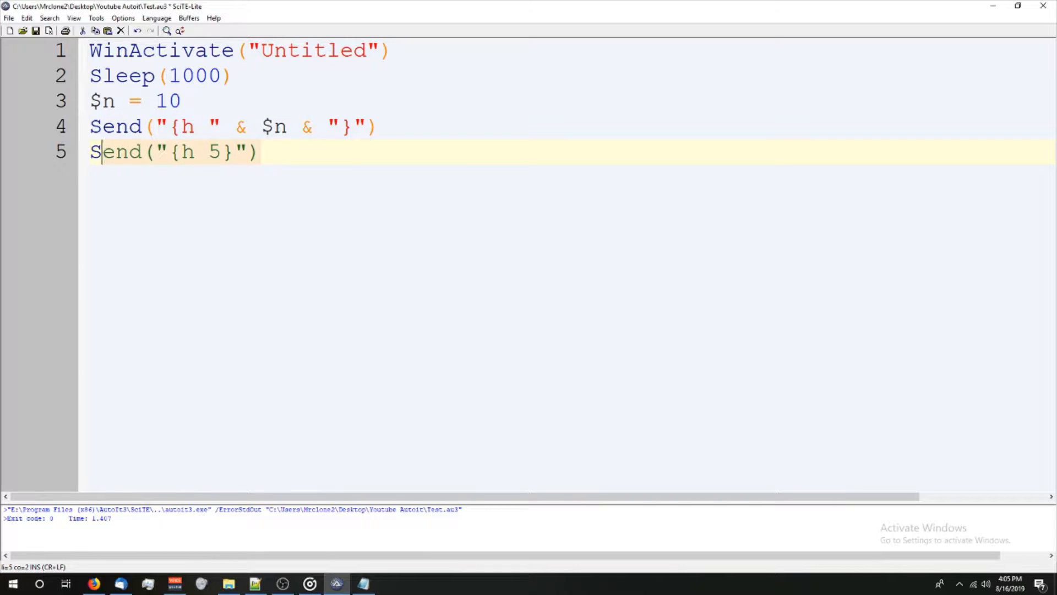
pyautogui.write('$n & "')
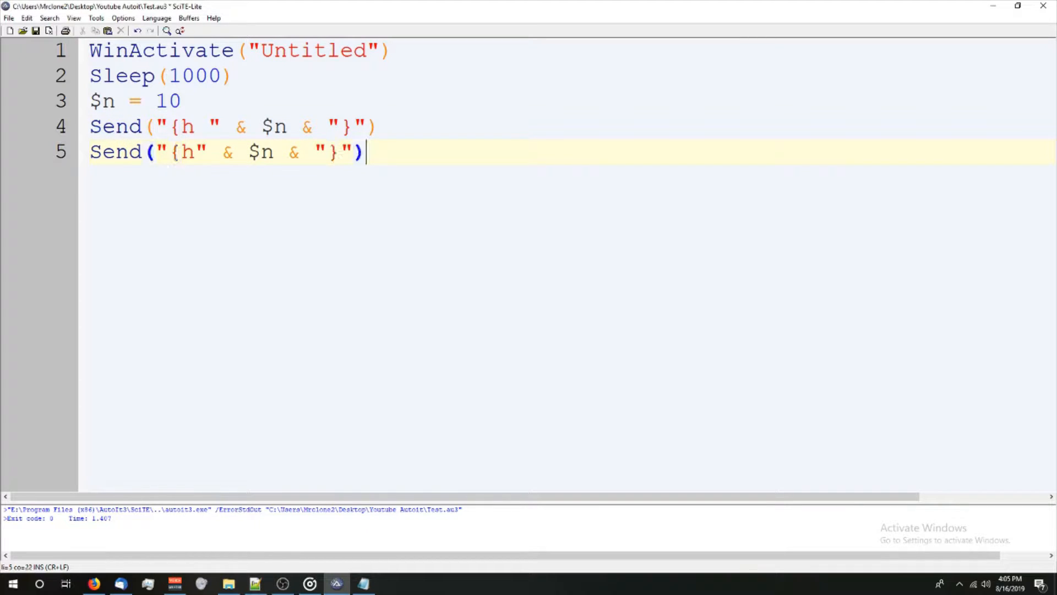
pyautogui.press('Return')
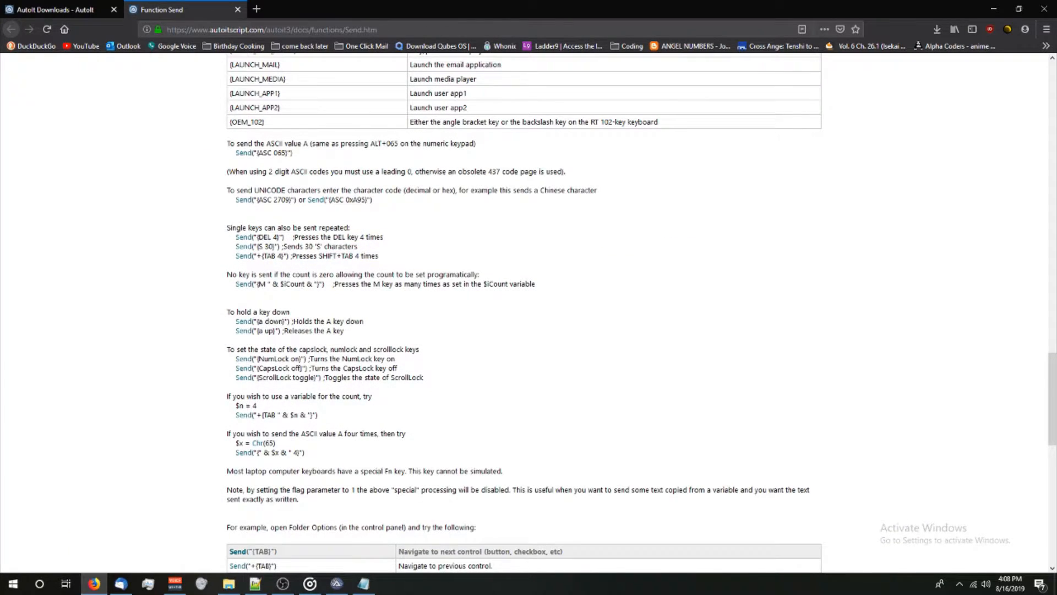
# - Scroll the Send help page through Remarks, the key table and the Example code
pyautogui.scroll(3)
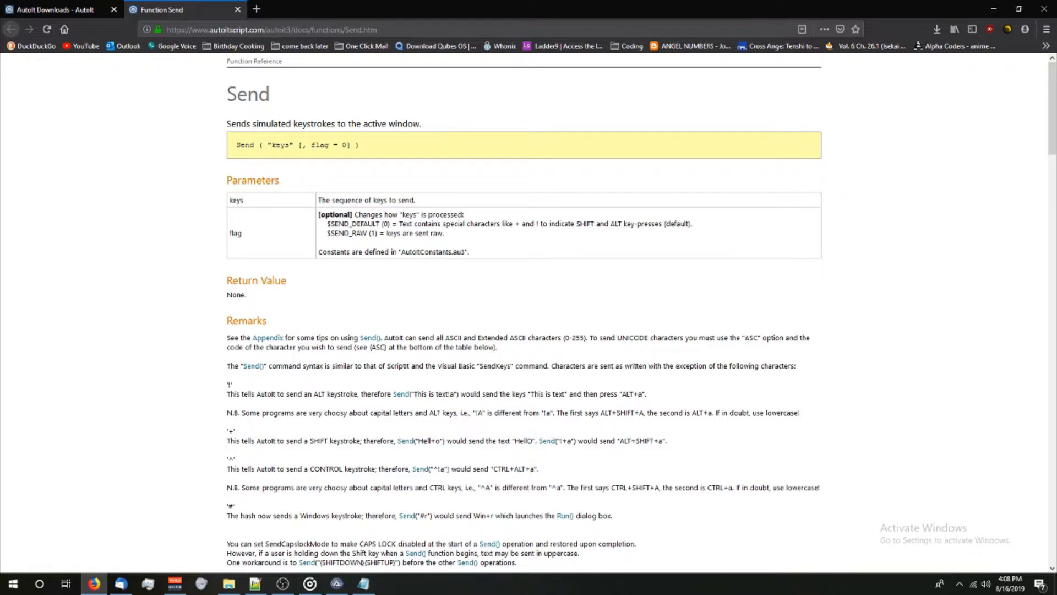
pyautogui.scroll(-3)
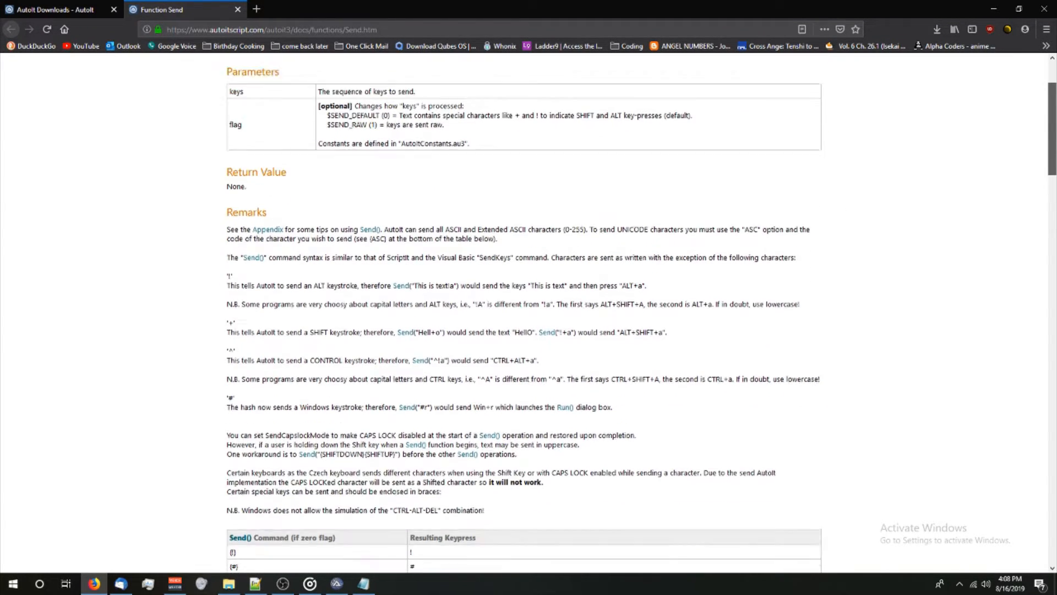
pyautogui.scroll(3)
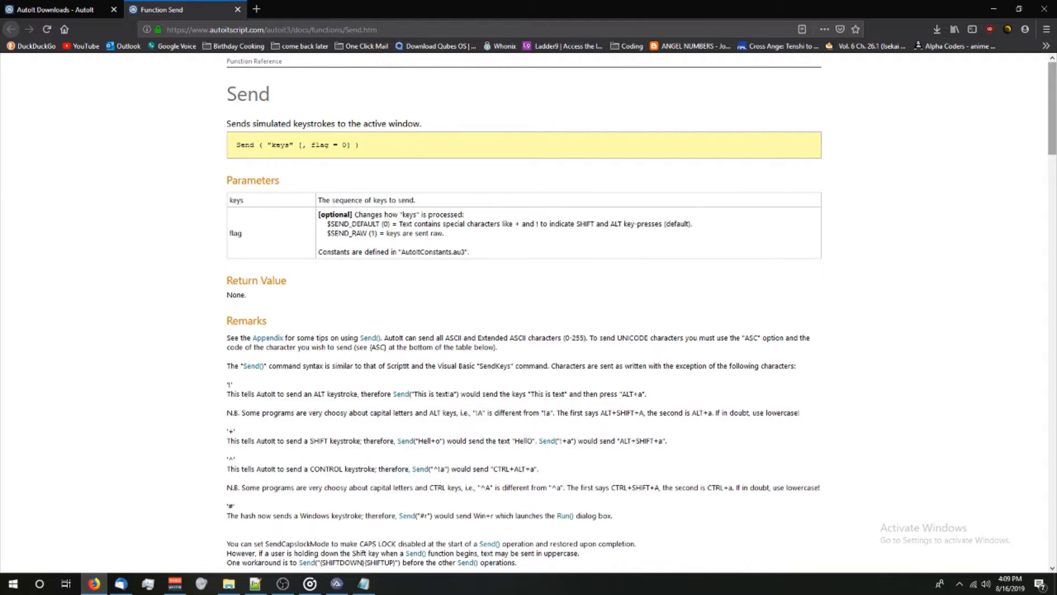
pyautogui.scroll(-3)
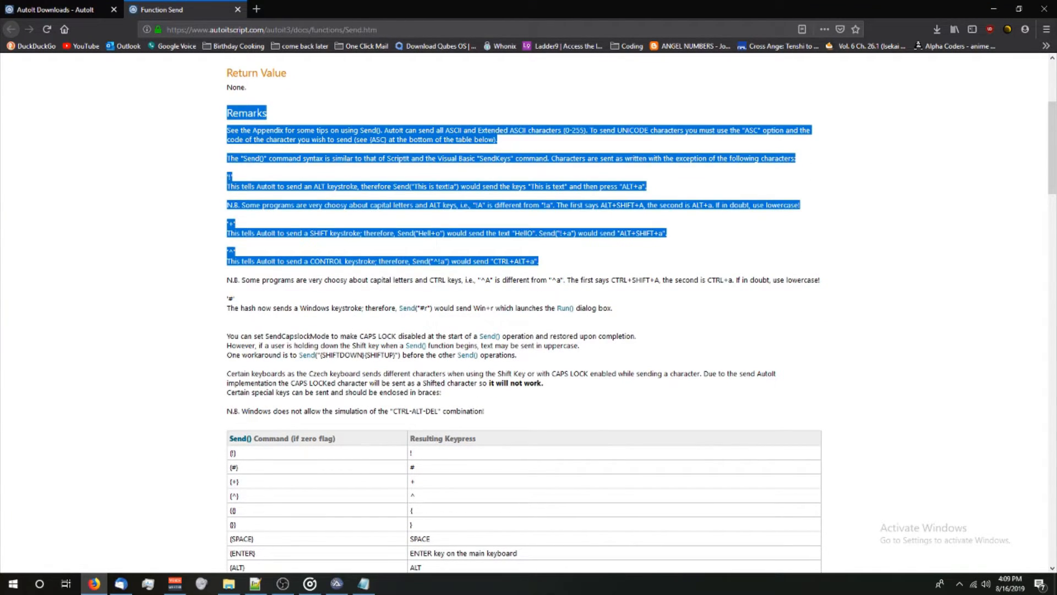
pyautogui.scroll(-3)
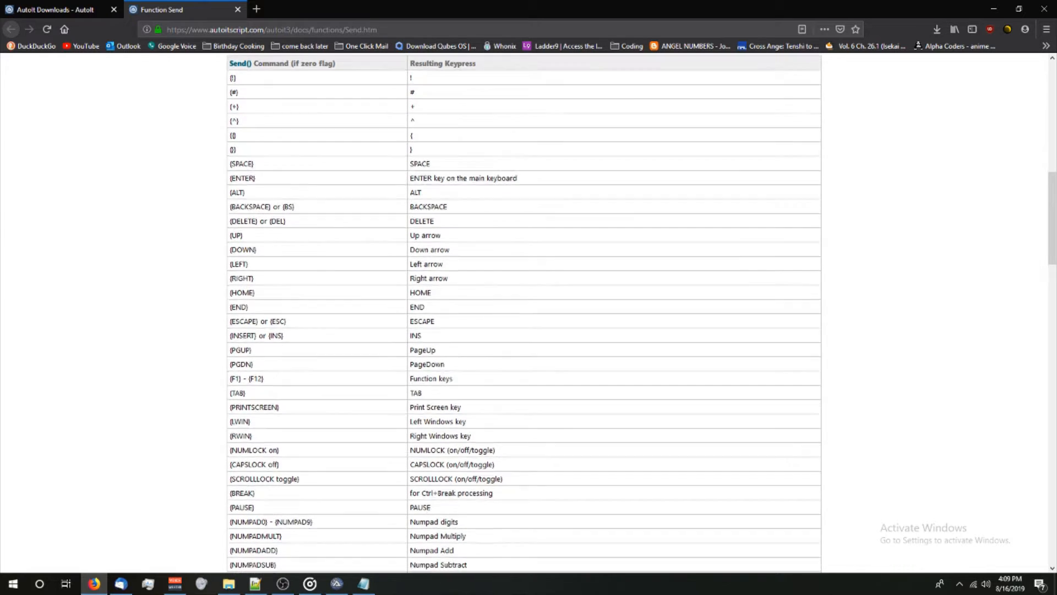
pyautogui.scroll(-3)
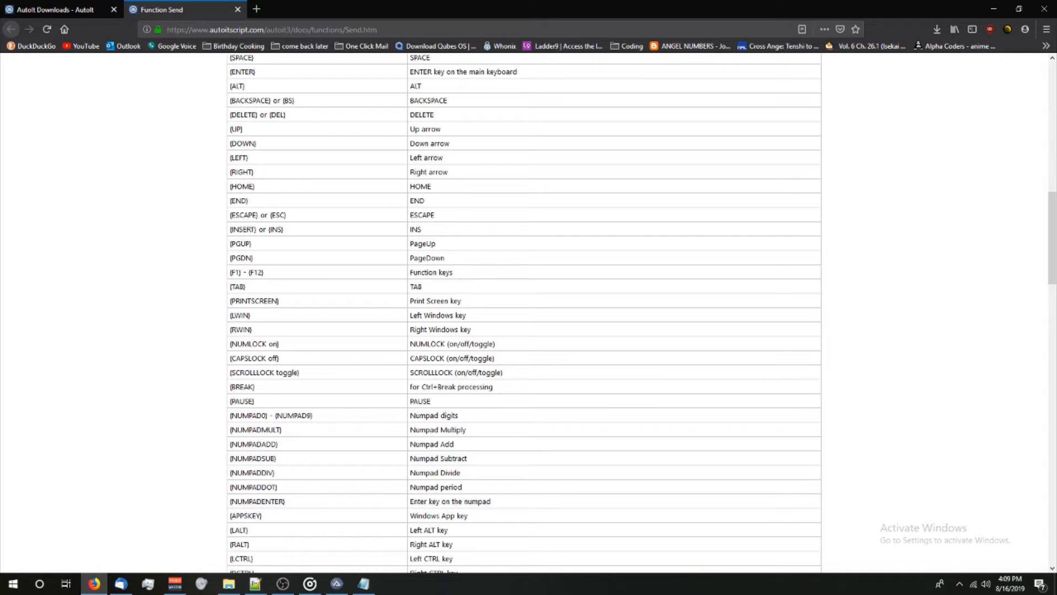
pyautogui.scroll(-3)
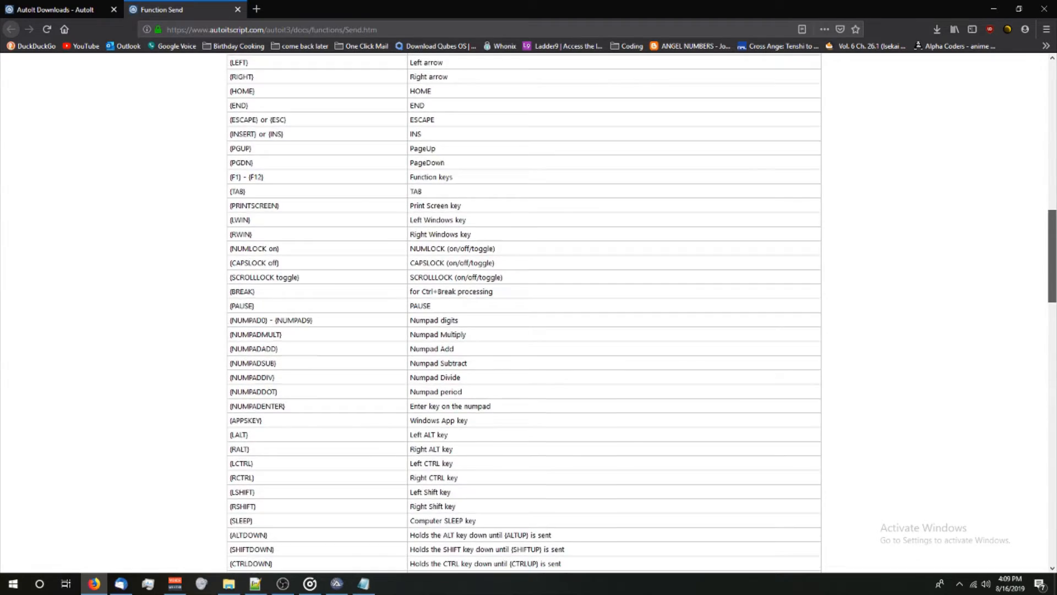
pyautogui.scroll(-3)
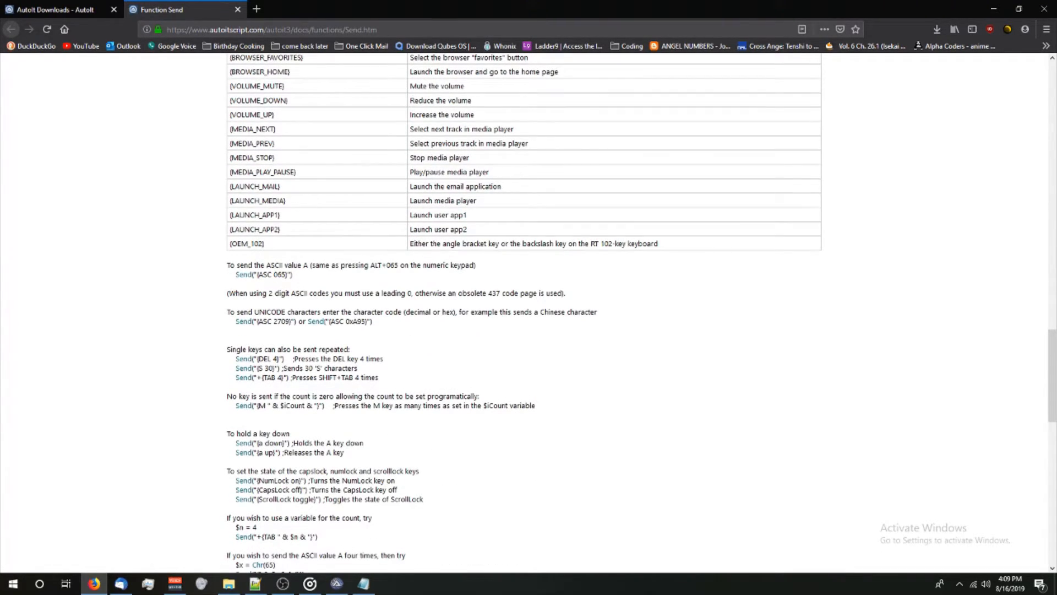
pyautogui.scroll(-3)
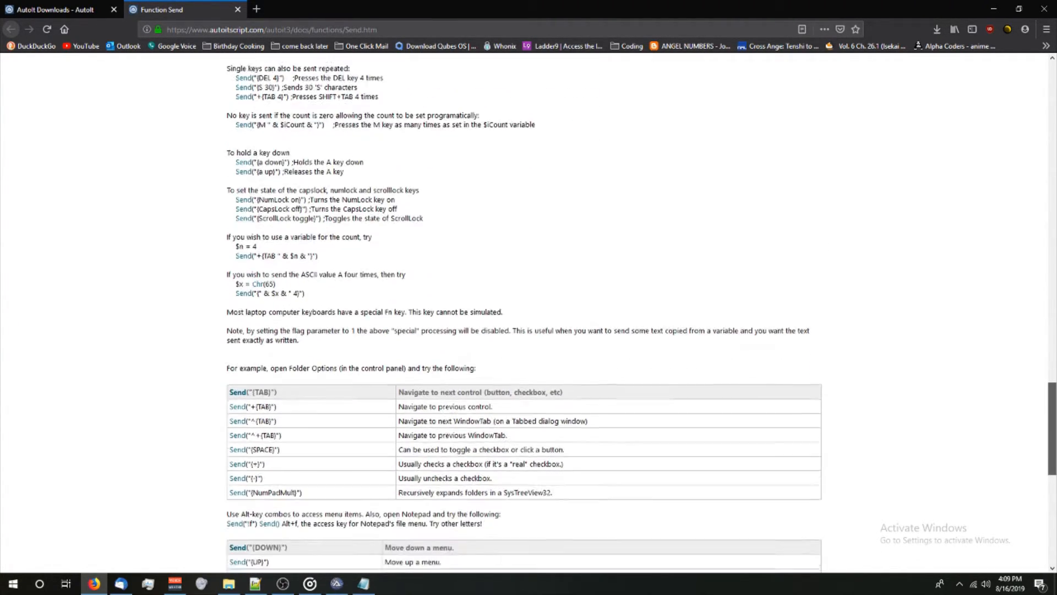
pyautogui.scroll(-3)
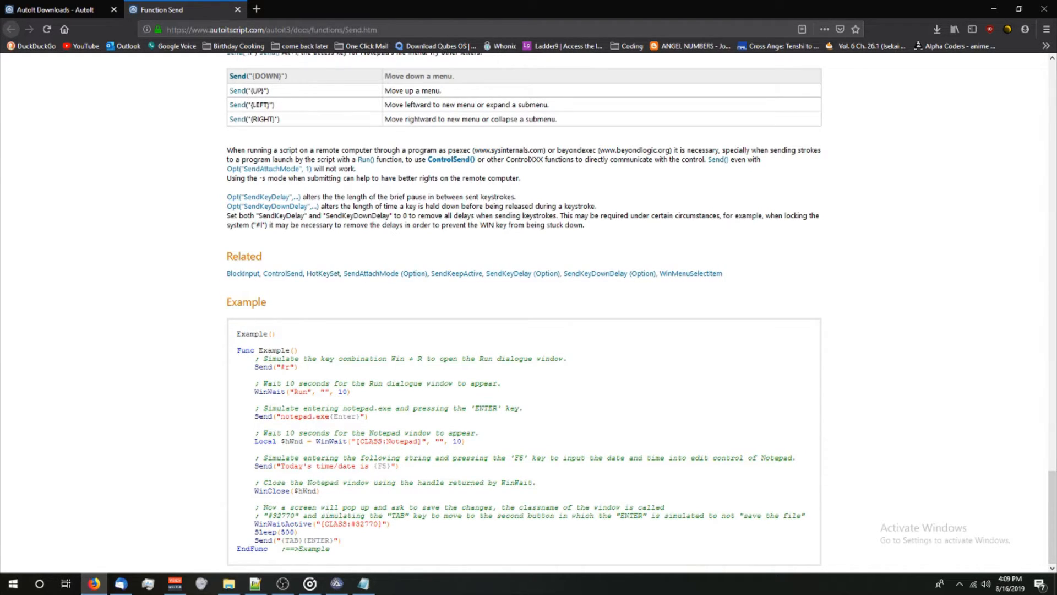
pyautogui.moveTo(282, 273)
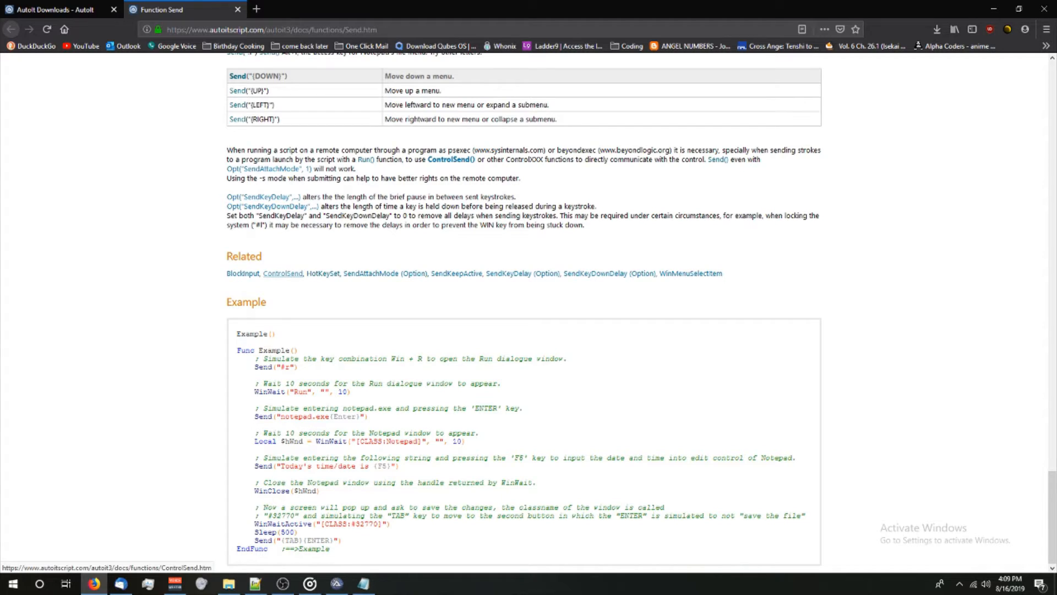